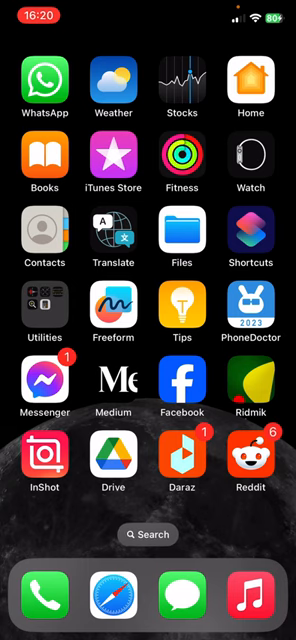
Switch from the Incognito tab grid to regular tabs and bring up a Google tab.
scroll(left, 3)
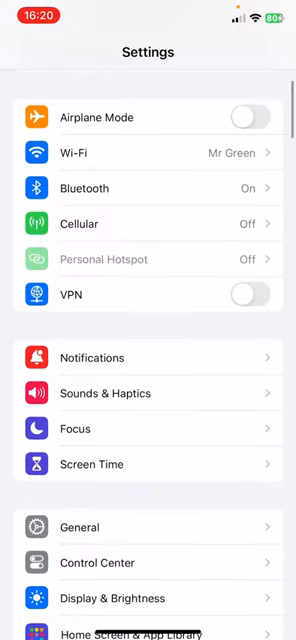
scroll(down, 3)
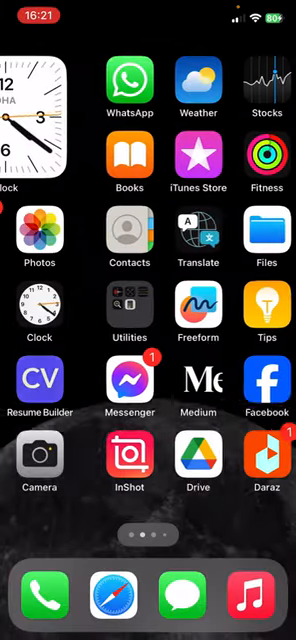
scroll(left, 3)
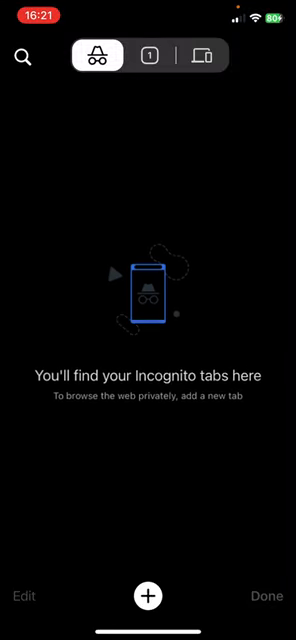
click(148, 596)
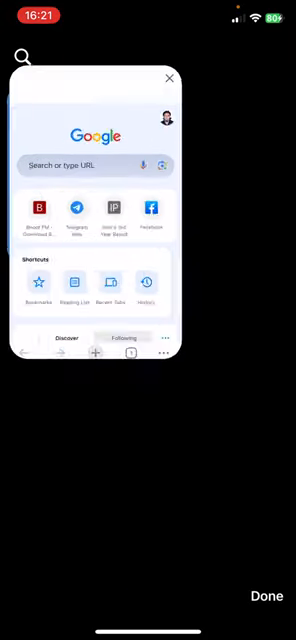
click(266, 596)
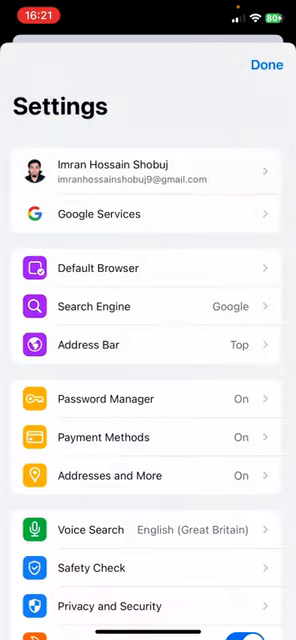
From the signed-in account's sync settings, reach Manage Your Google Account.
scroll(down, 3)
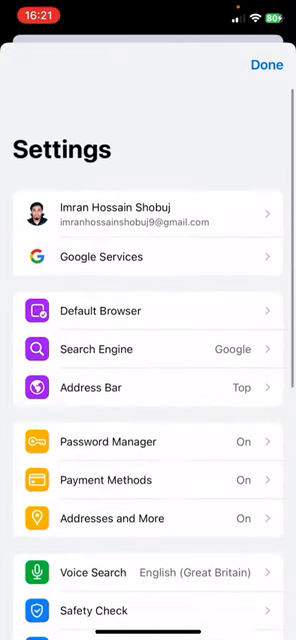
click(148, 210)
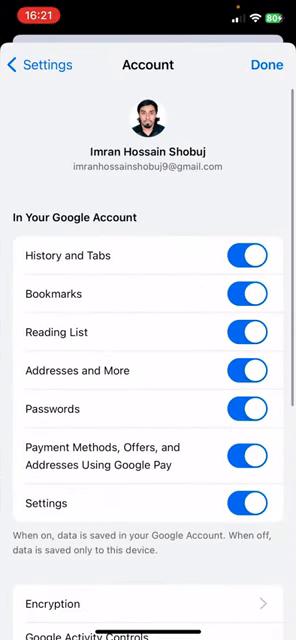
scroll(down, 3)
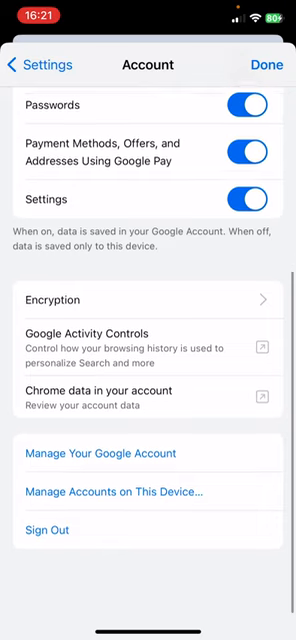
click(148, 462)
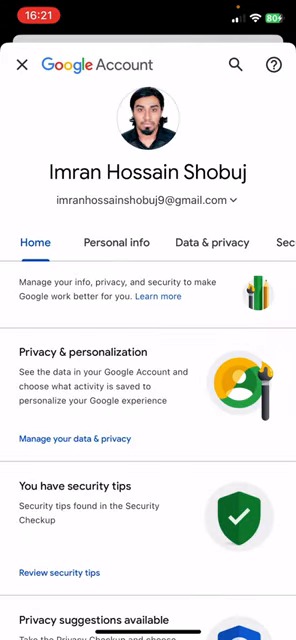
Go to the Security tab and choose Manage passwords under Password Manager.
scroll(right, 3)
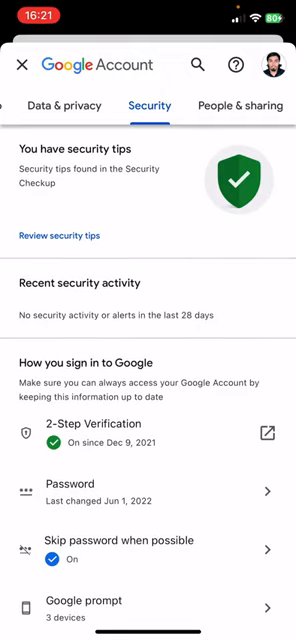
scroll(down, 3)
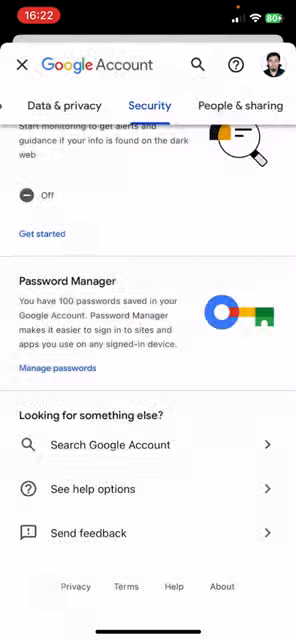
click(56, 340)
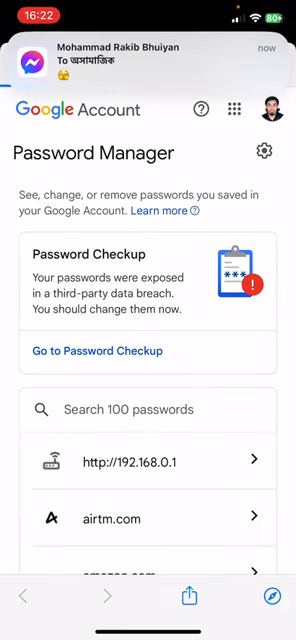
Scroll through the saved passwords list toward a website entry to reveal.
scroll(down, 3)
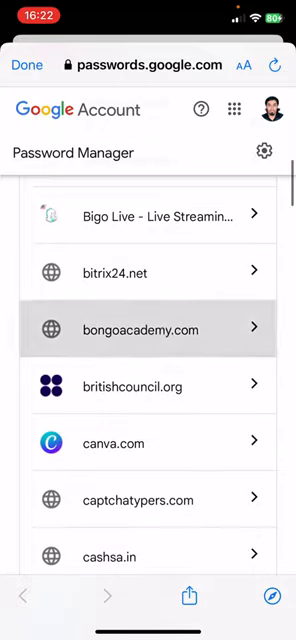
scroll(down, 3)
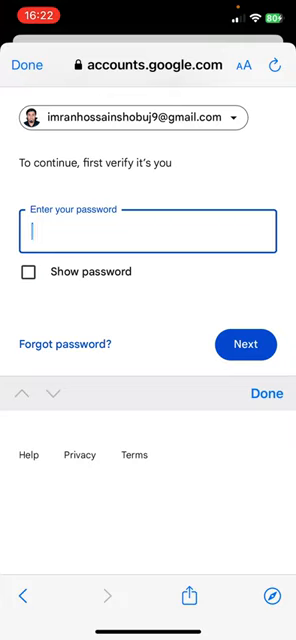
text(•••••)
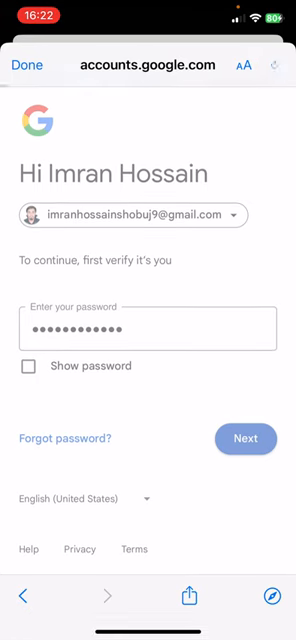
click(244, 438)
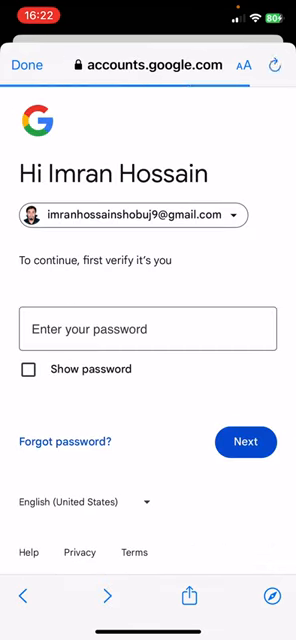
click(148, 330)
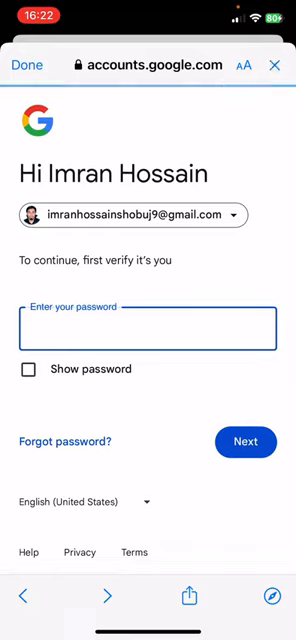